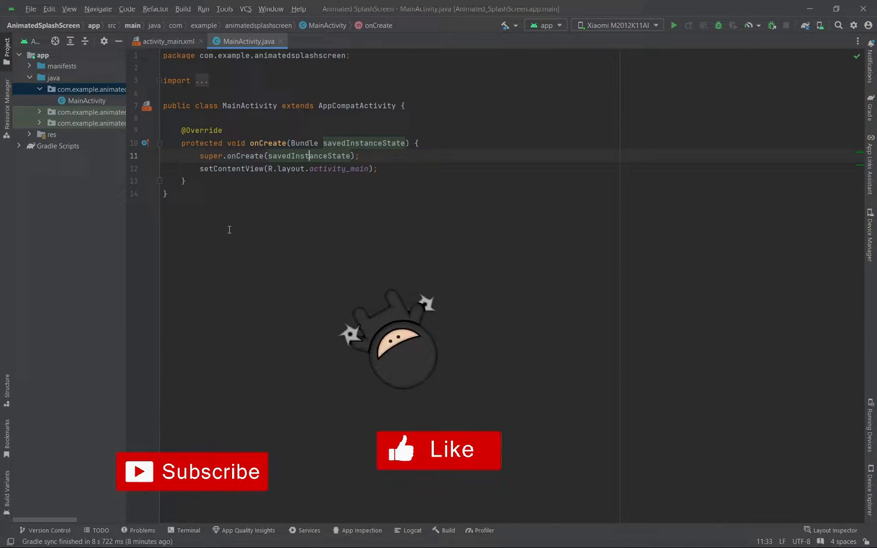
- Create an Empty Views Activity named SplashActivity with layout activity_splash in the app package
left_click(166, 41)
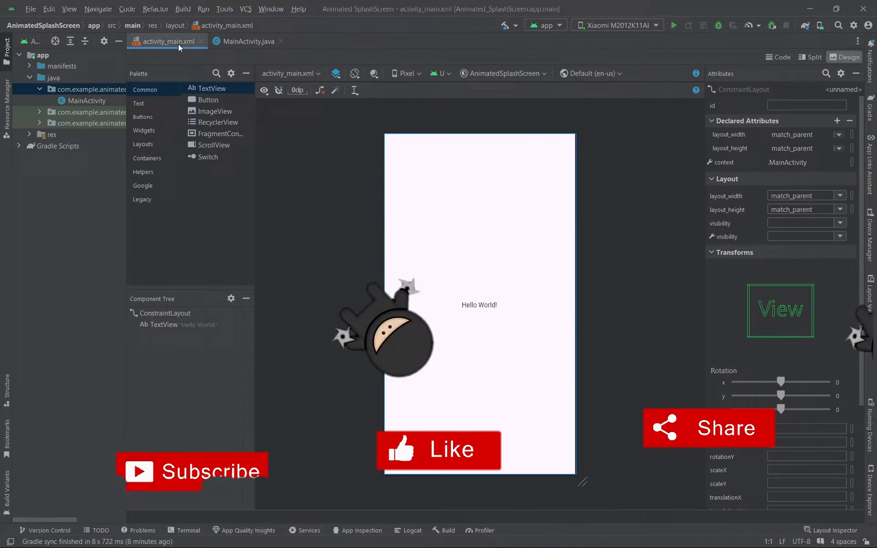
left_click(248, 41)
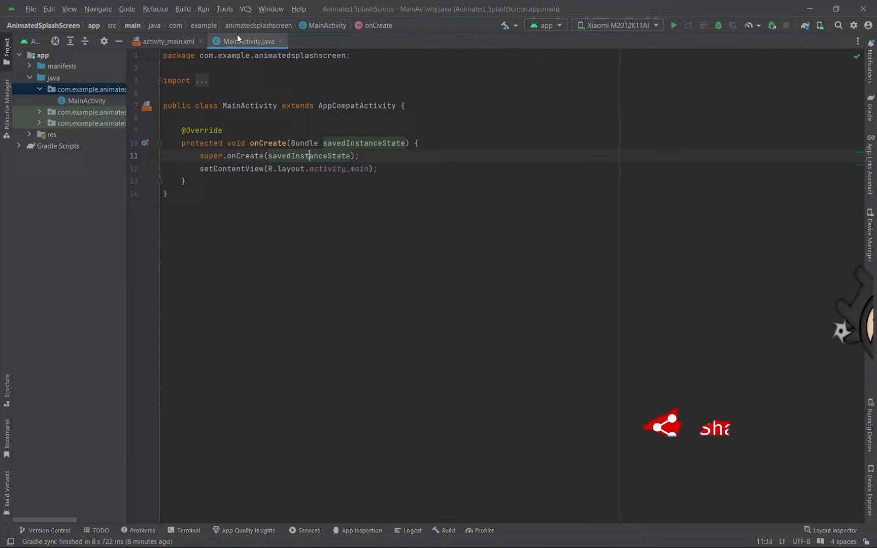
right_click(88, 89)
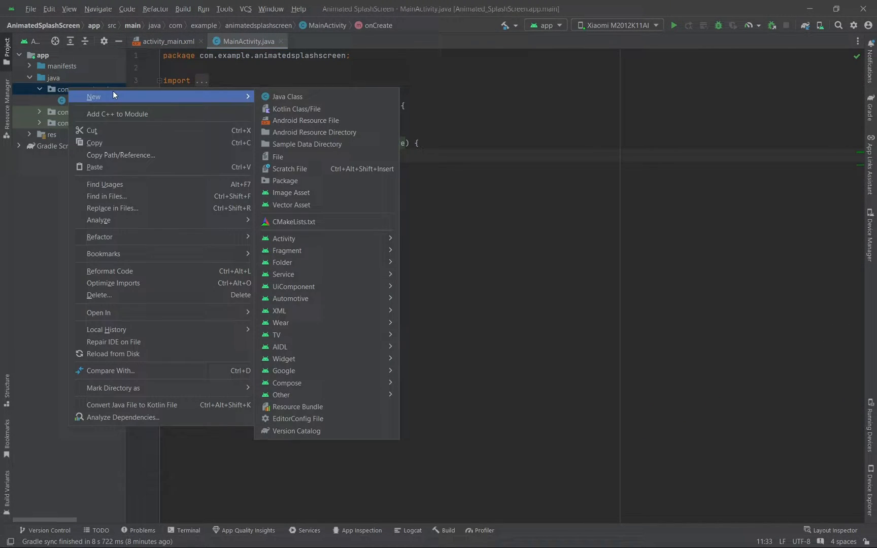
left_click(282, 239)
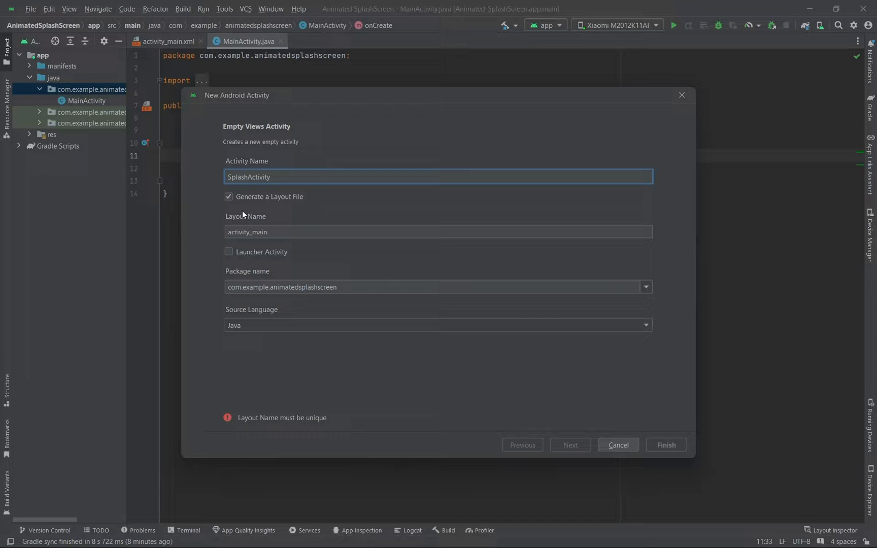
type("activity_splash")
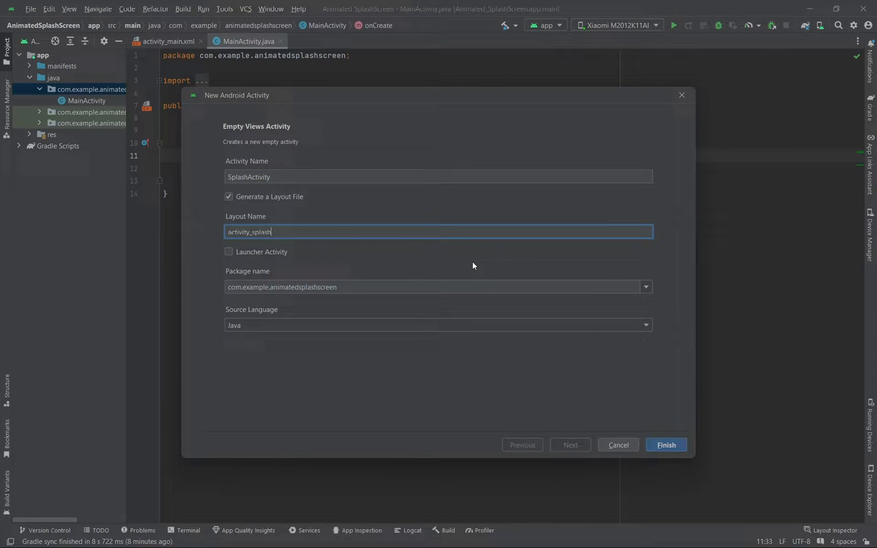
left_click(666, 445)
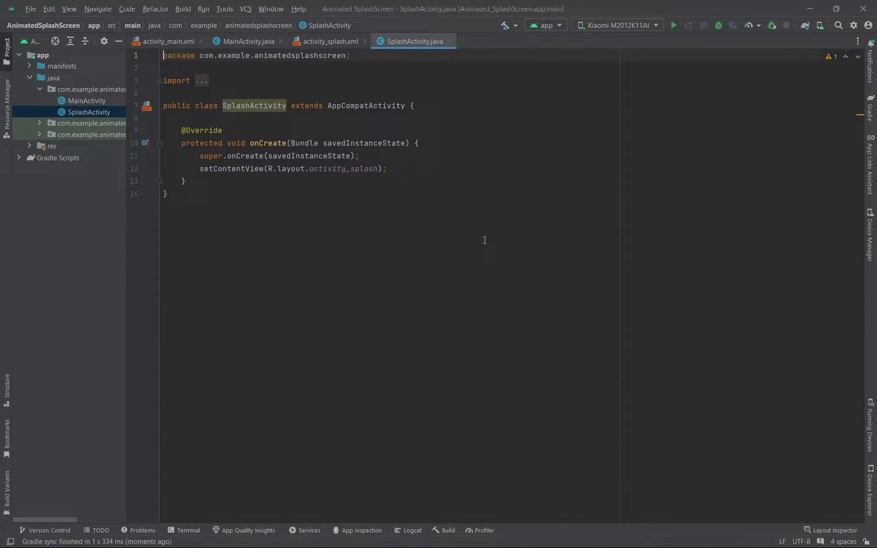
- Expand the res folder and begin adding a raw resource directory
left_click(30, 146)
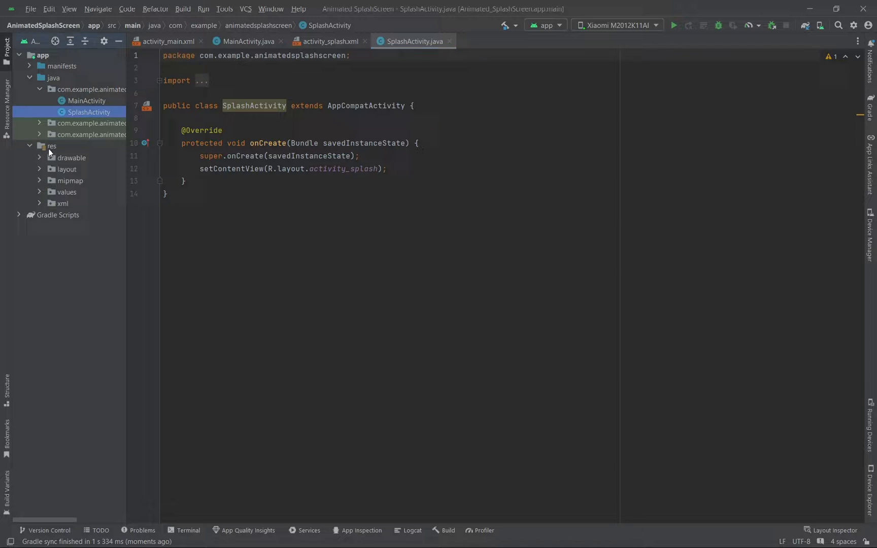
type("ra")
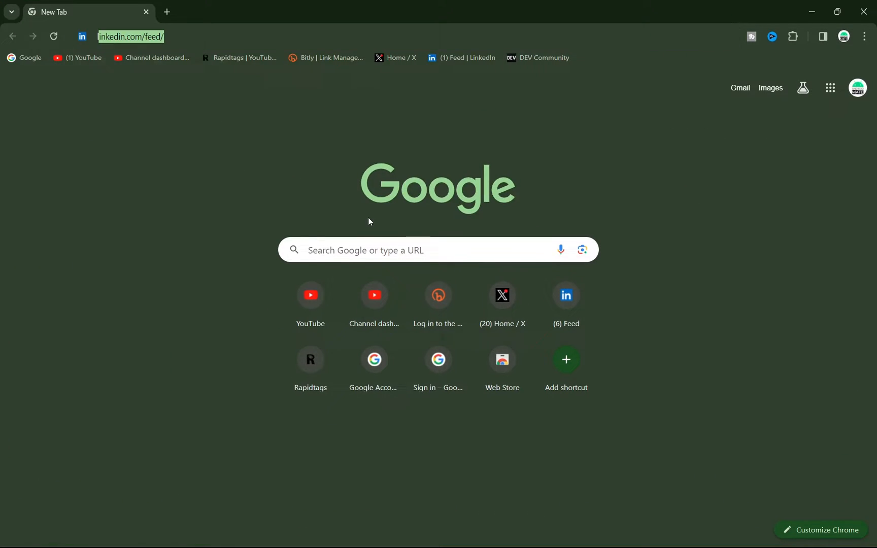
- Reach lottiefiles.com, then the airbnb/lottie-android README scrolled to its Download section
type("lotify")
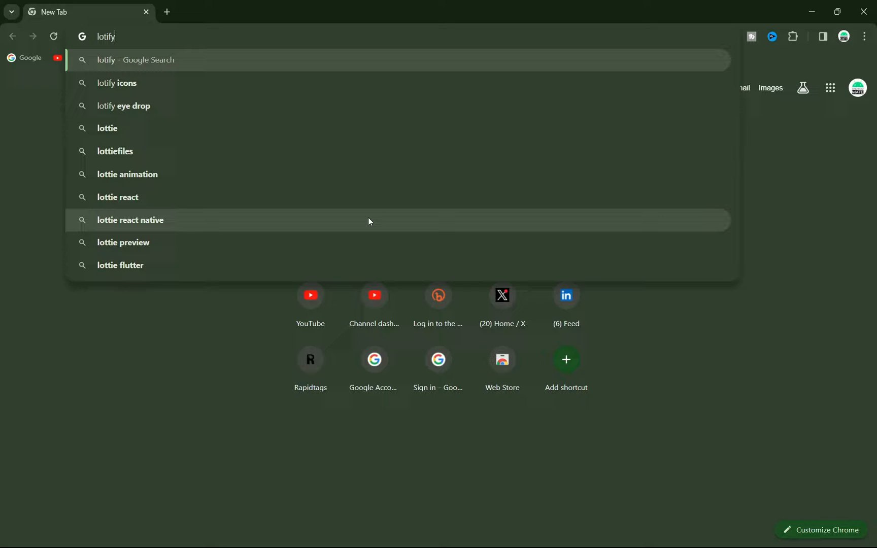
left_click(115, 152)
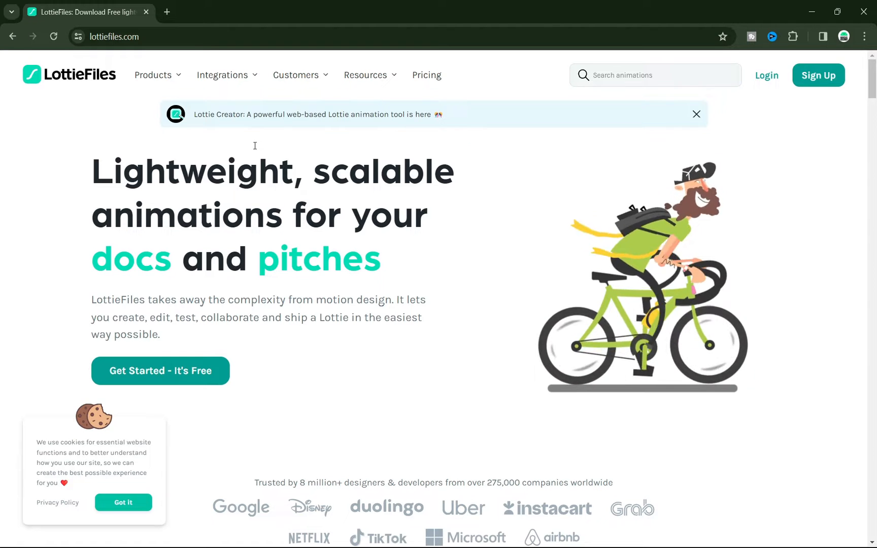
left_click(223, 76)
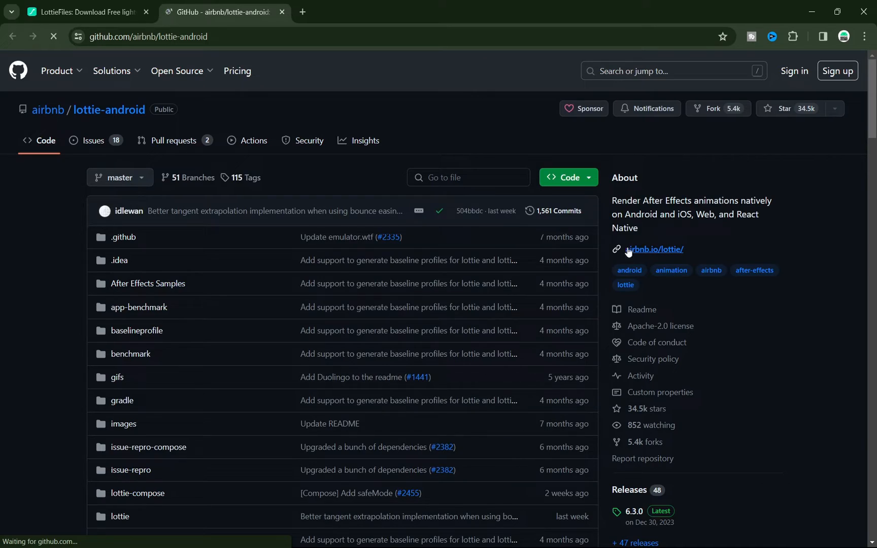
scroll("down", 3)
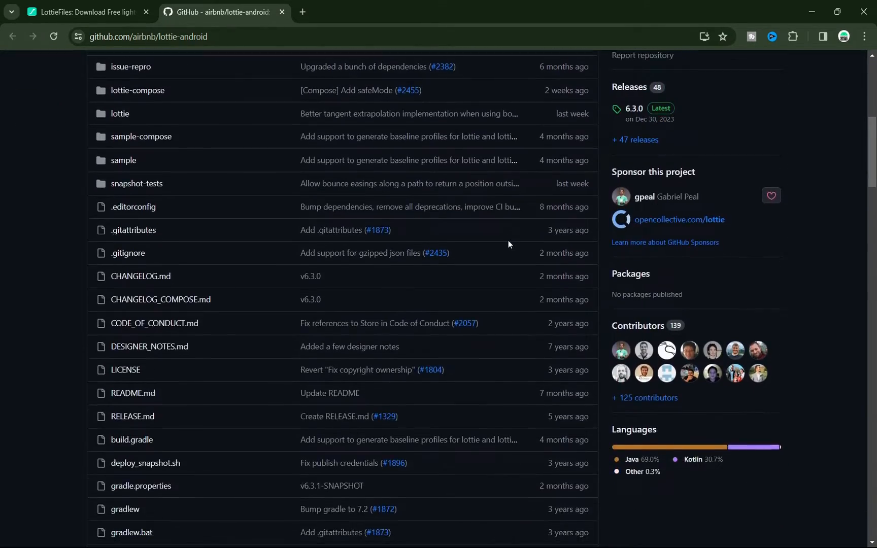
scroll("down", 3)
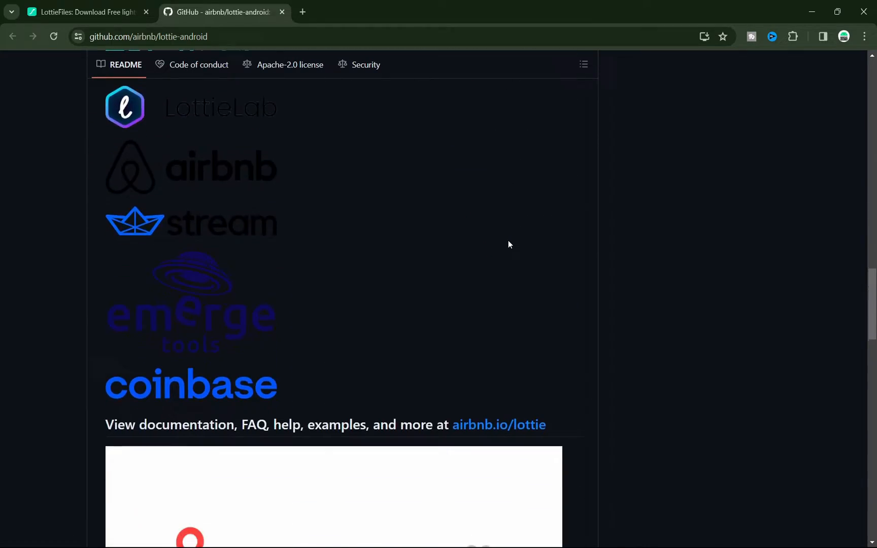
scroll("down", 3)
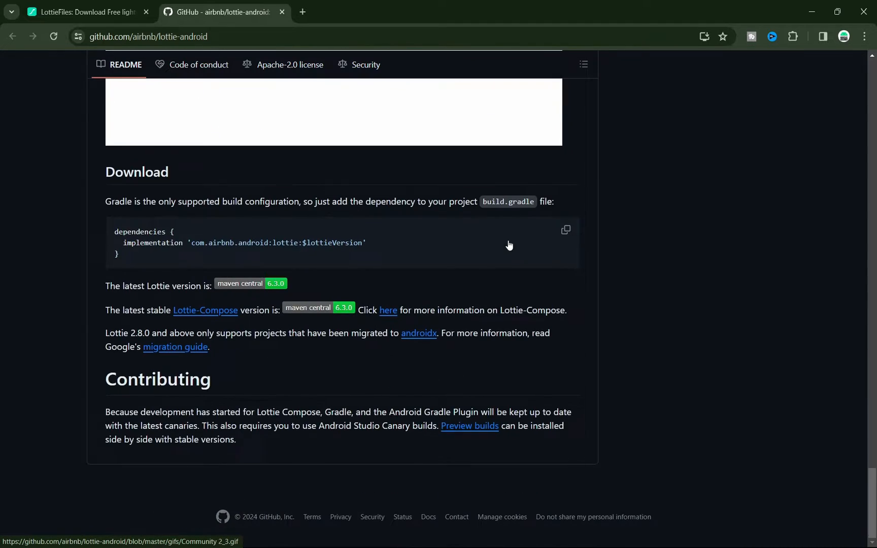
- Add implementation 'com.airbnb.android:lottie:6.3.0' to build.gradle and sync the project
key("alt+tab")
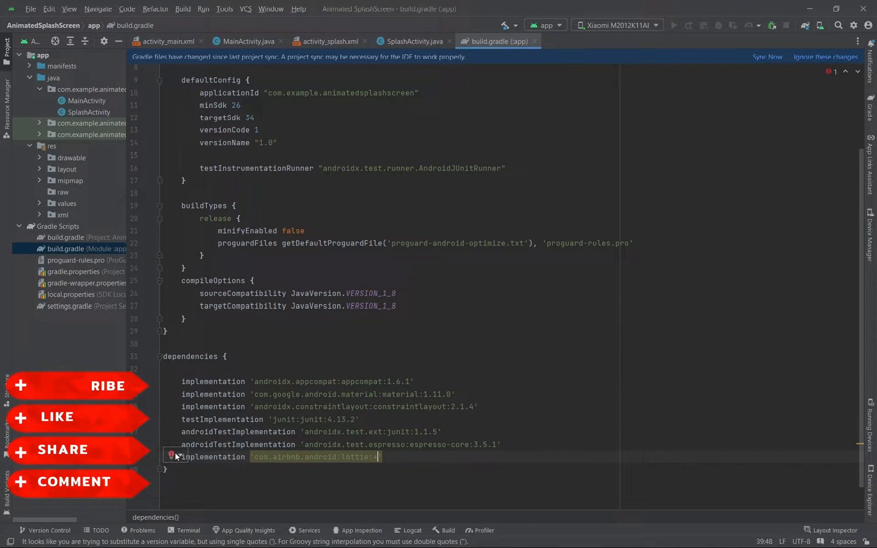
left_click(175, 457)
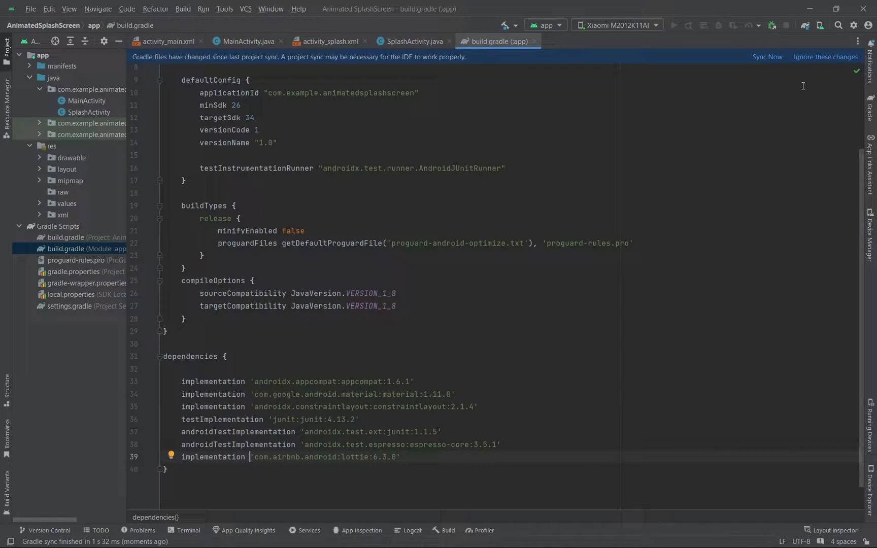
left_click(767, 56)
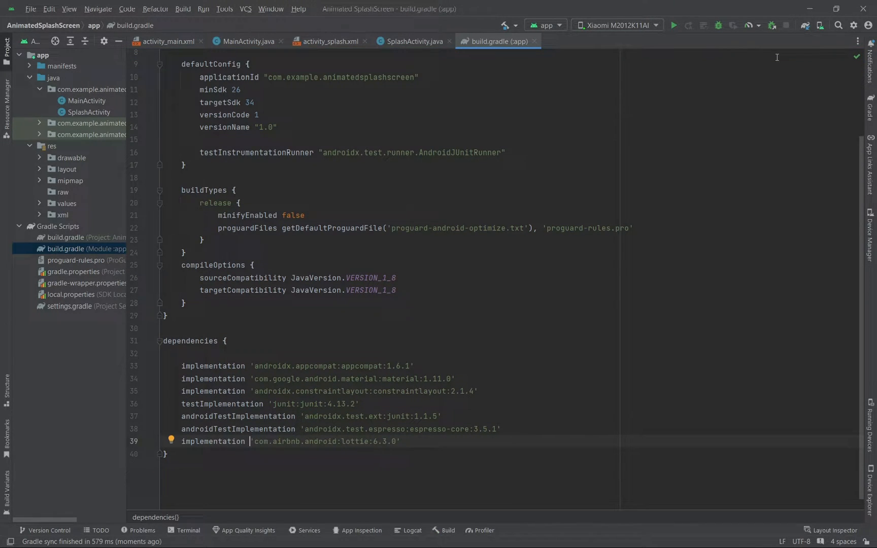
left_click(413, 40)
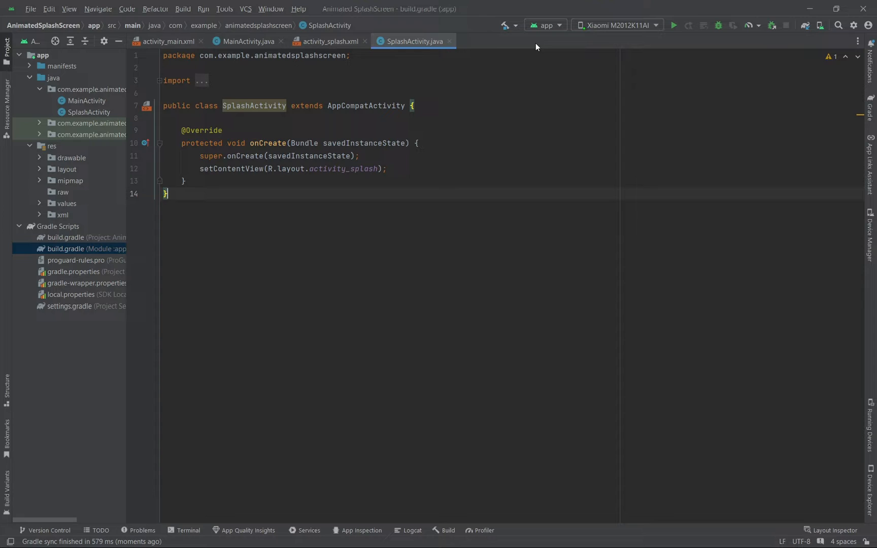
left_click(328, 41)
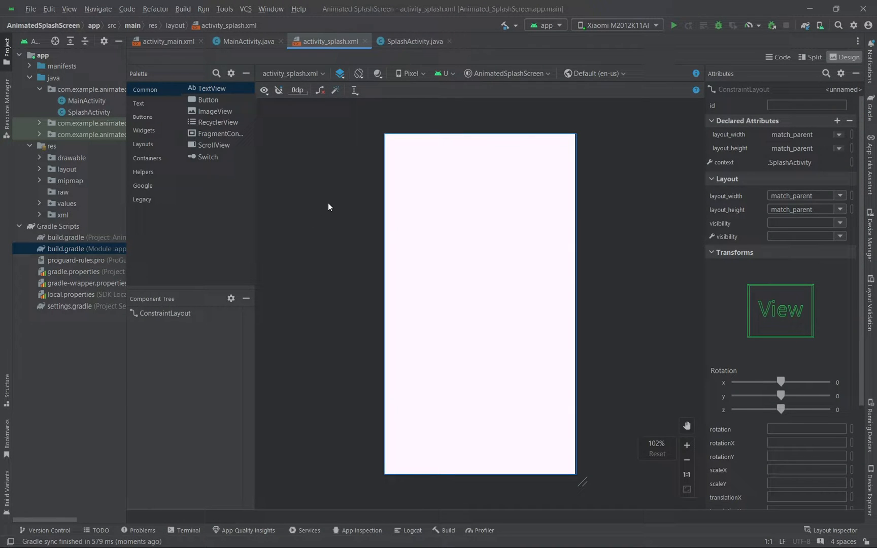
left_click(809, 57)
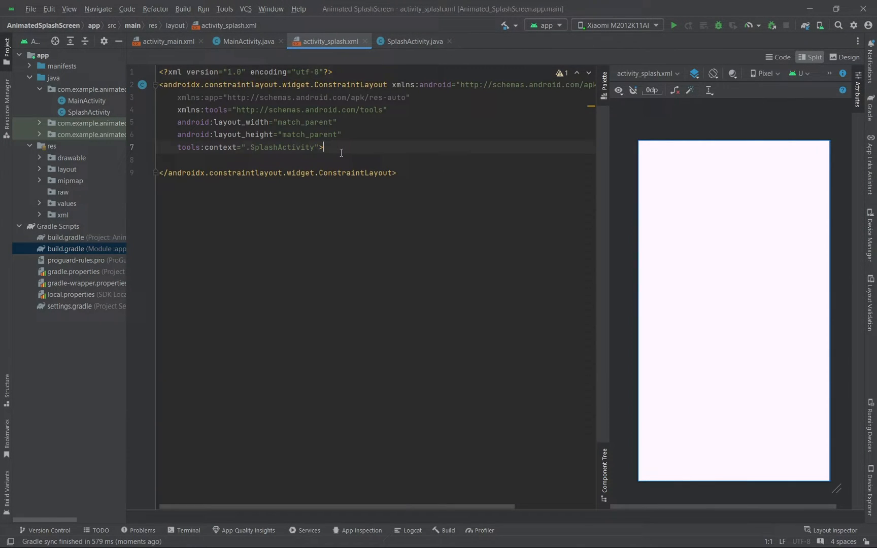
type("android:backgroundTint=\"@color/white\">")
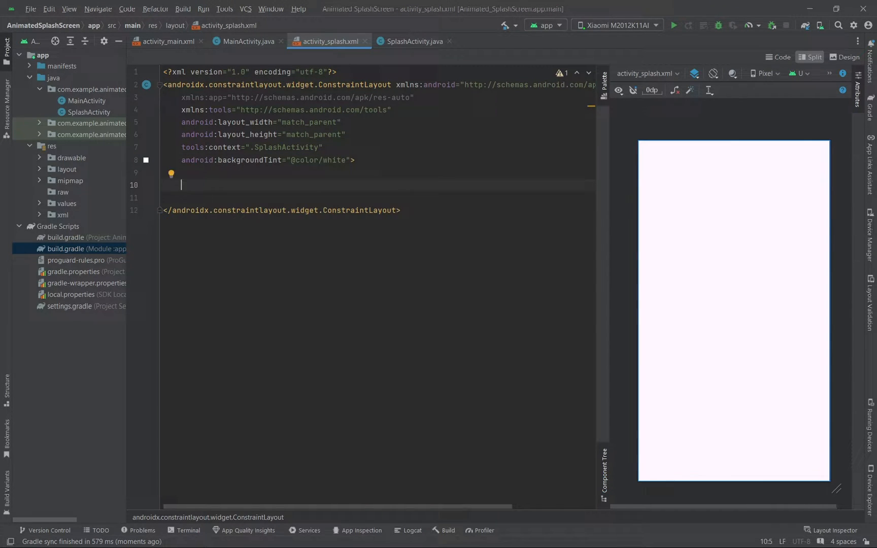
type("<lo")
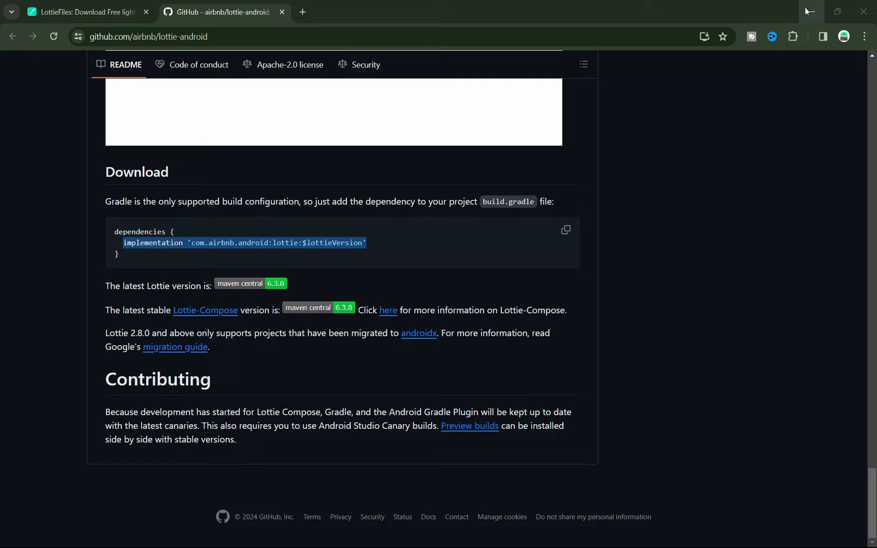
- Search LottieFiles for 'youtube' animations
left_click(84, 12)
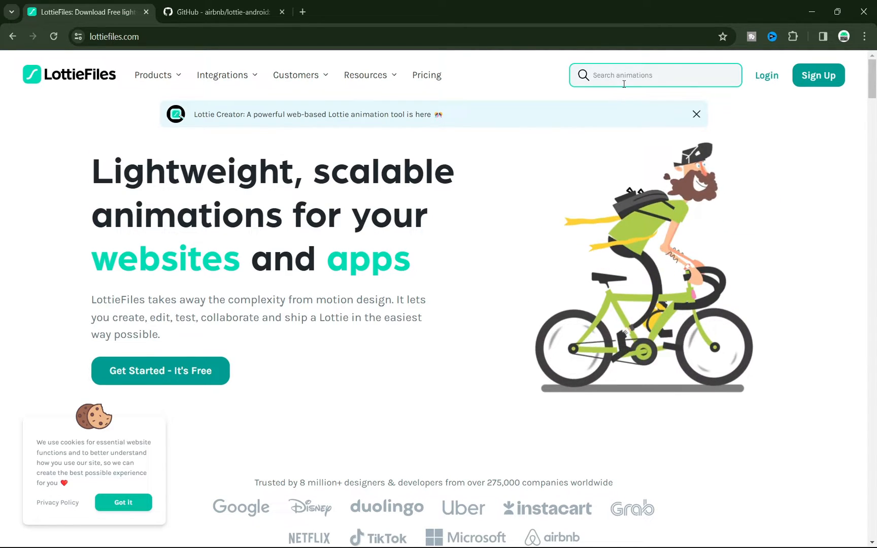
type("you")
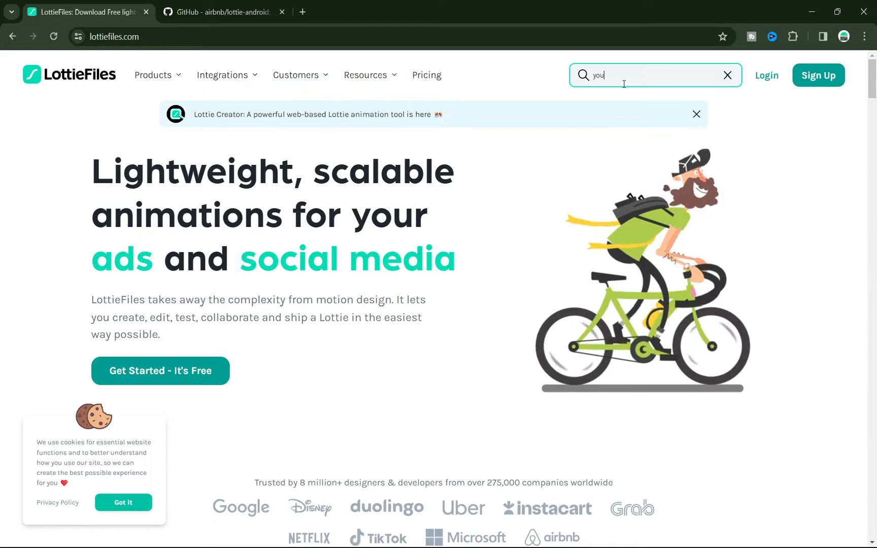
type("tube")
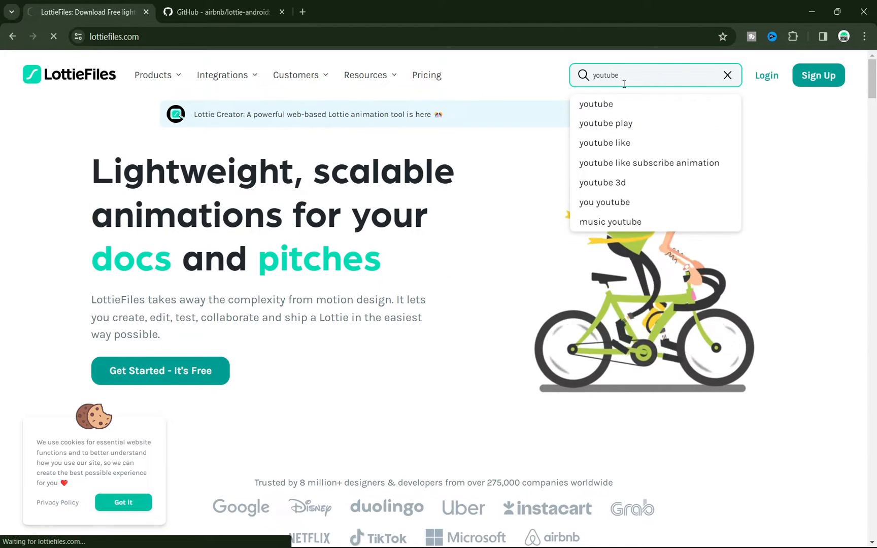
key("Enter")
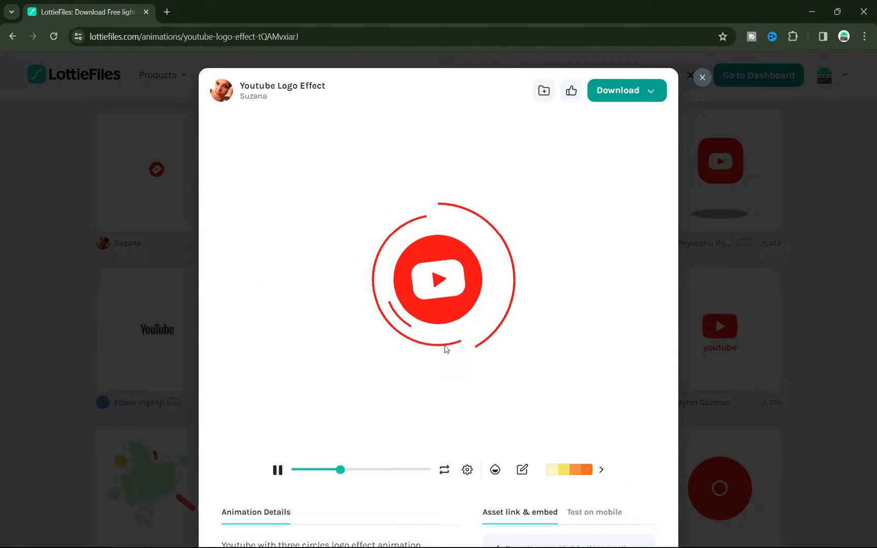
- Save the Youtube Logo Effect to the workspace and download it as Lottie JSON into Downloads
left_click(627, 90)
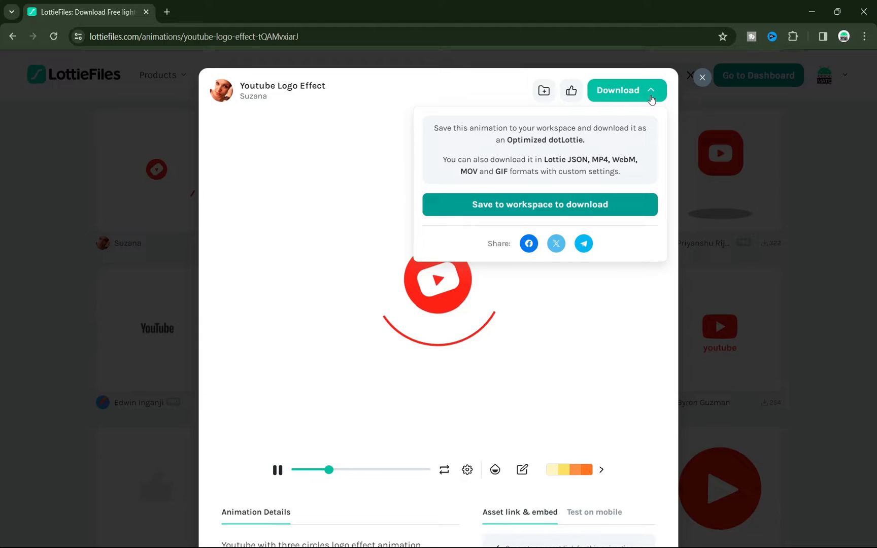
left_click(540, 205)
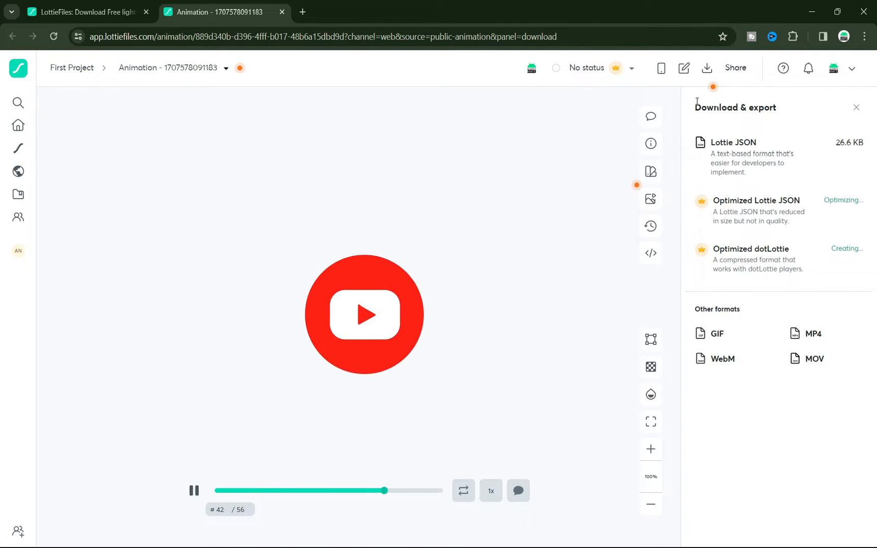
left_click(841, 145)
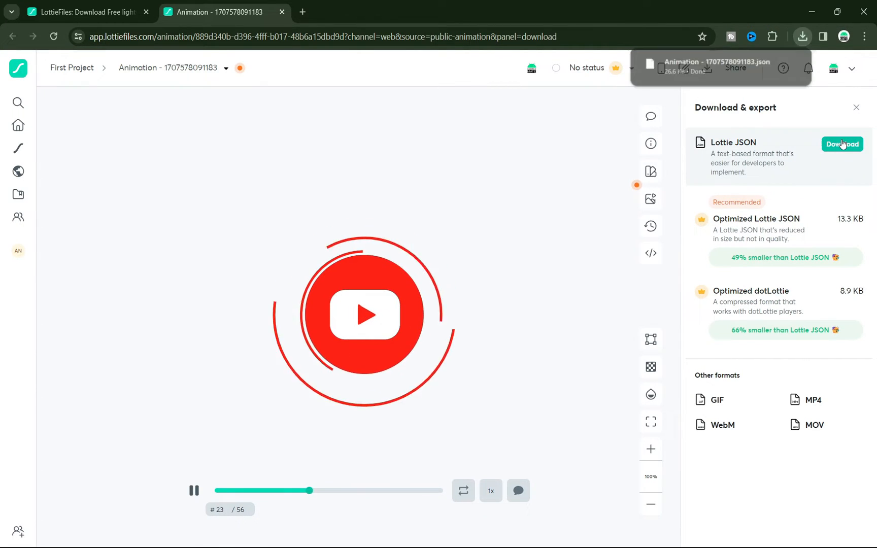
left_click(843, 144)
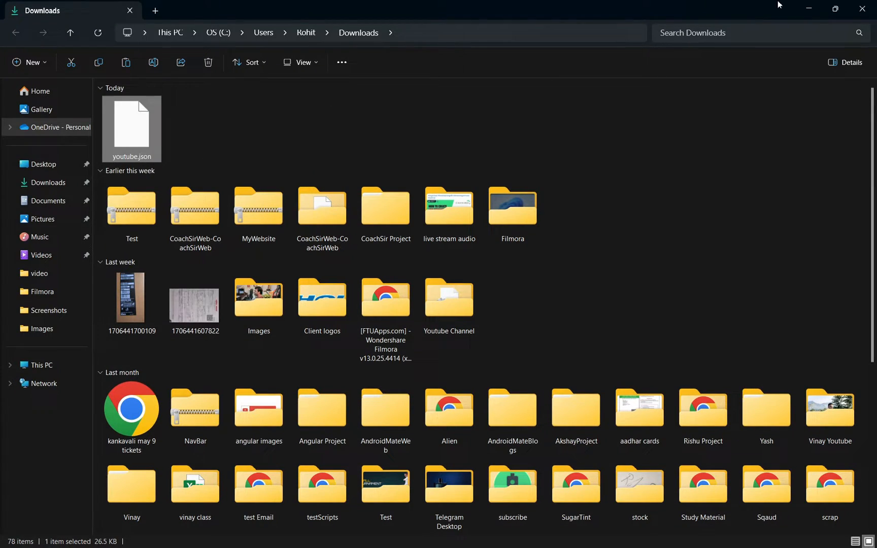
left_click(144, 535)
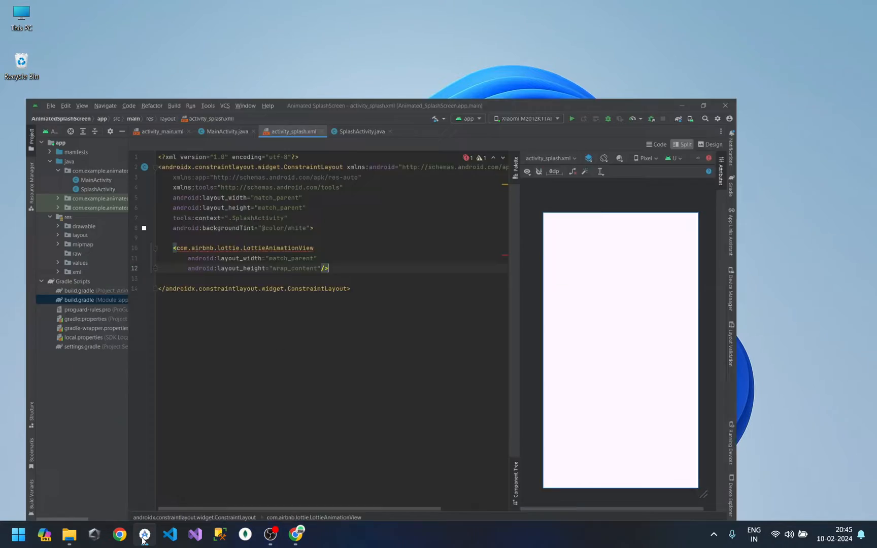
right_click(76, 190)
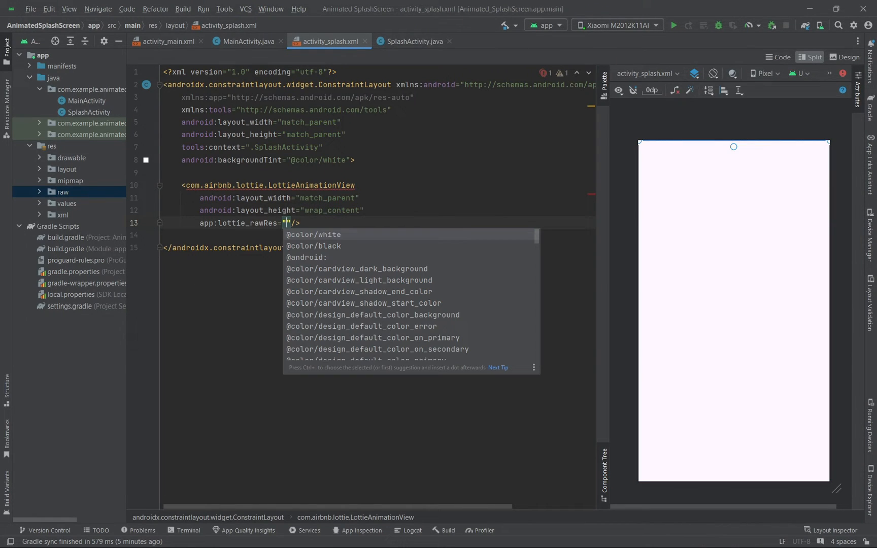
type("@raw/youtube")
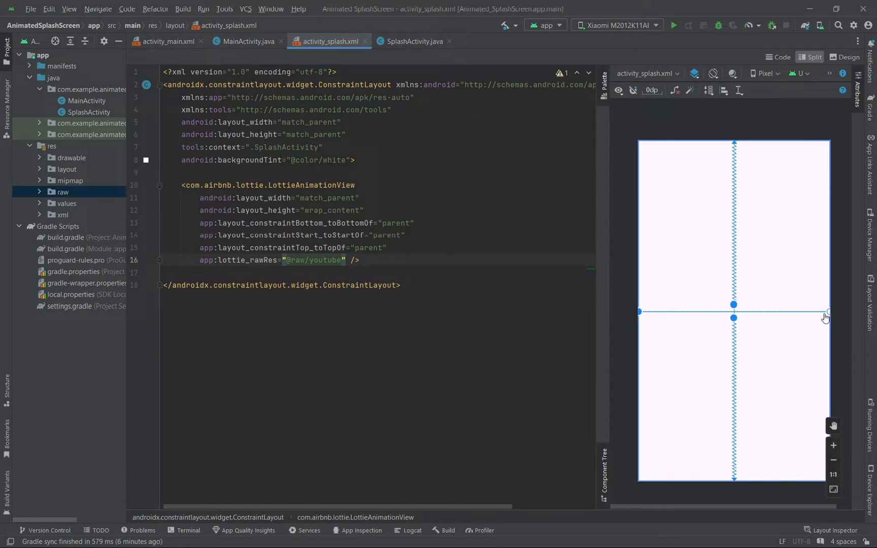
left_click(847, 57)
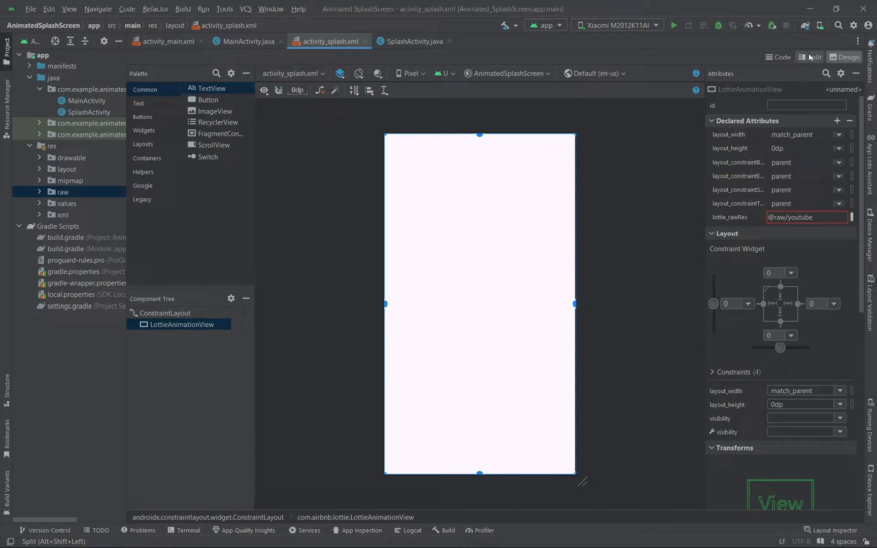
left_click(810, 57)
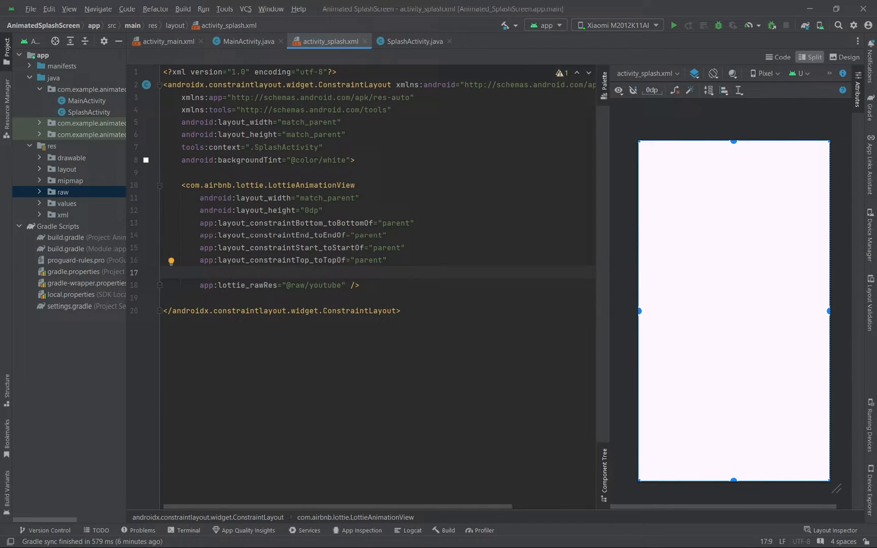
- Set the Lottie view to lottie_autoPlay true and lottie_loop false
type("autoPlay=\"true")
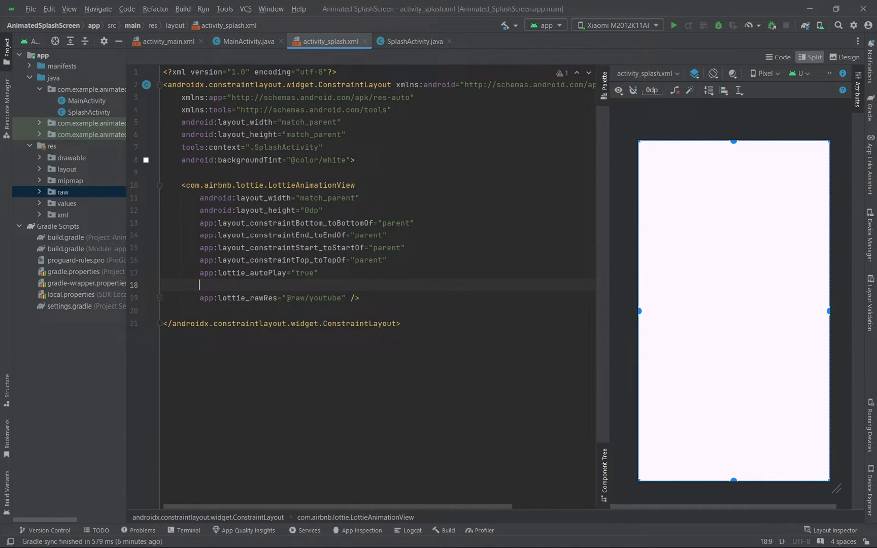
type("app:lottie_loop=\"false\"")
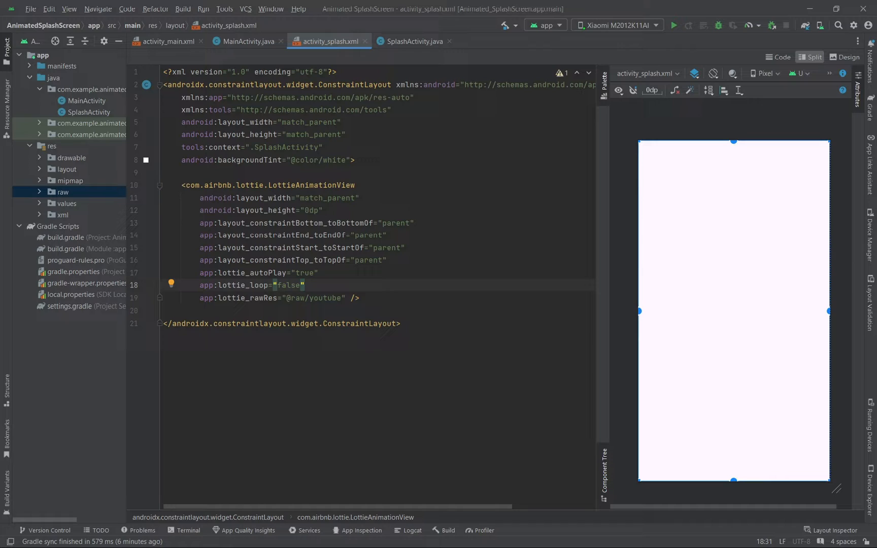
left_click(414, 40)
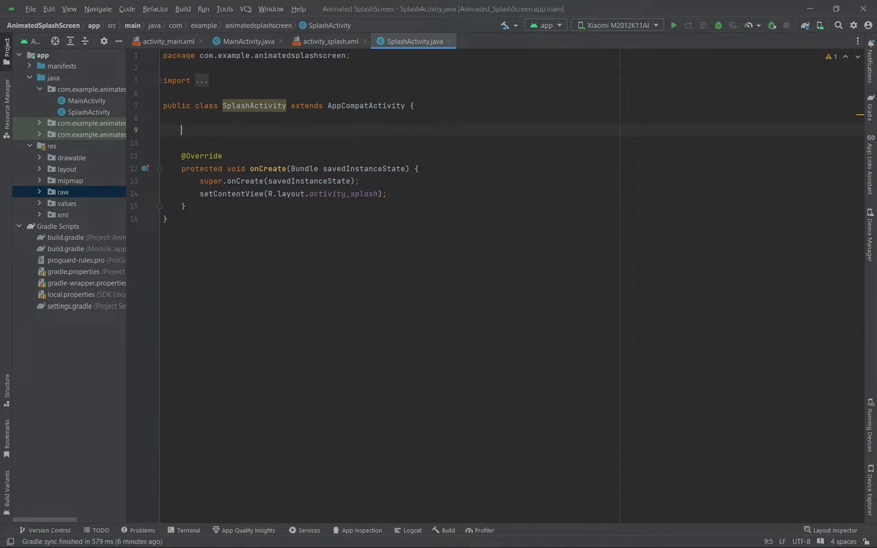
- Declare a private Handler field and an anonymous Runnable in SplashActivity
type("private Handler")
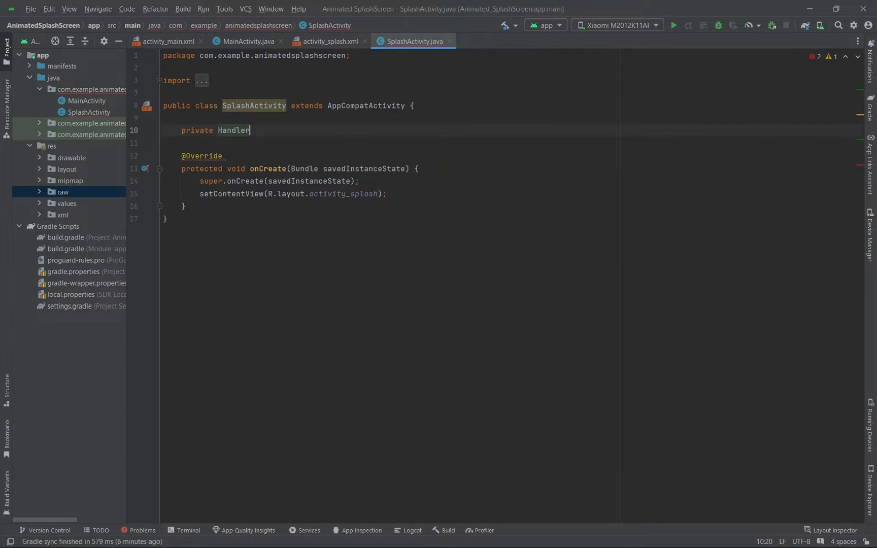
type("handler =")
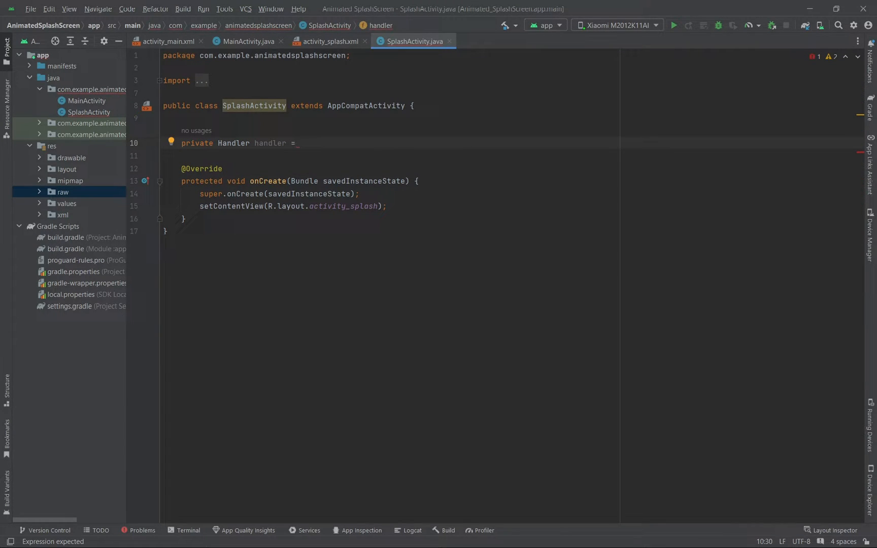
type("new Handler();")
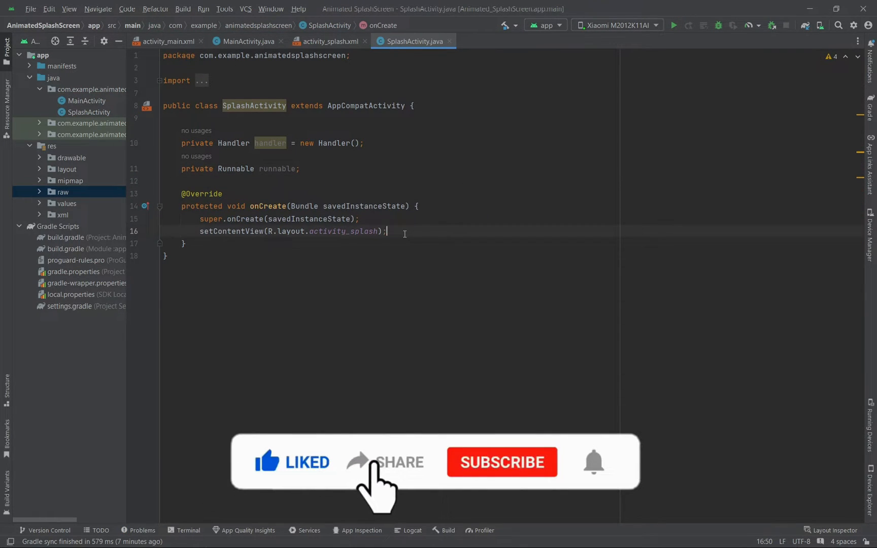
type("runnable = new")
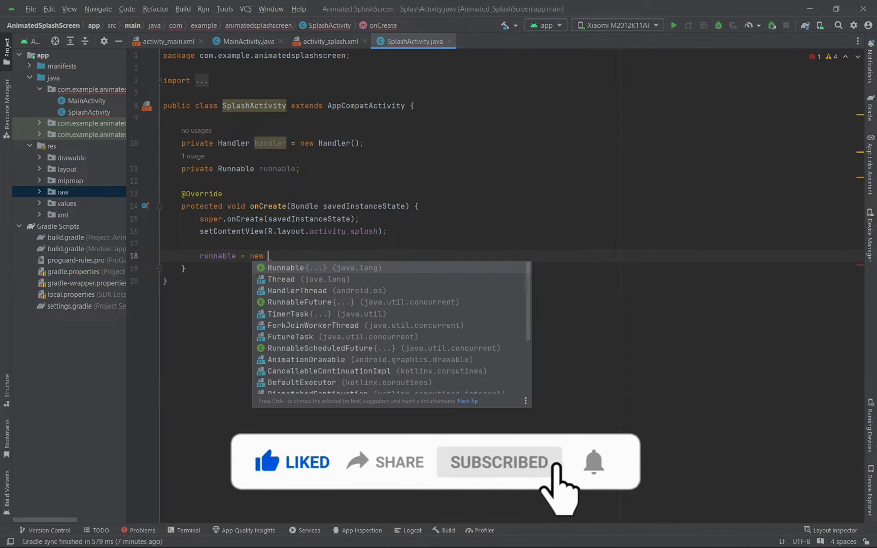
left_click(285, 267)
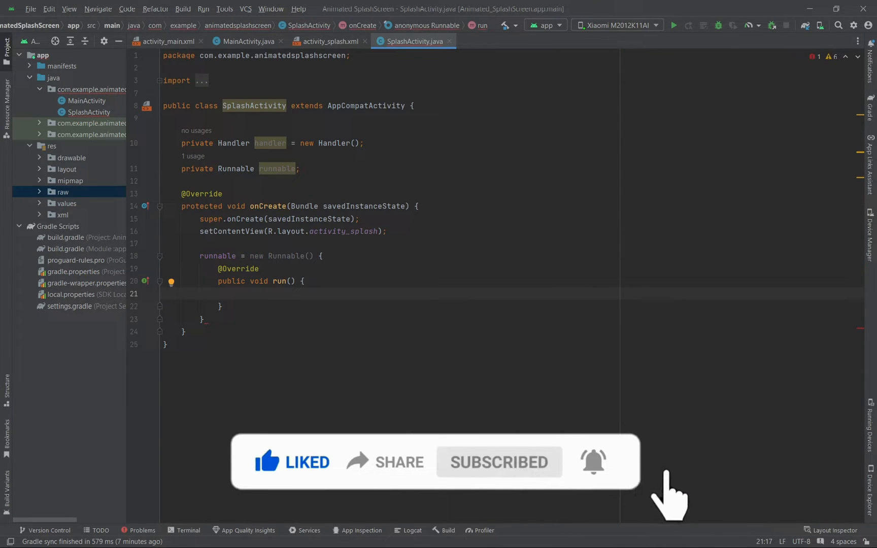
- In run(), start an Intent from SplashActivity to MainActivity and call finish()
type("I")
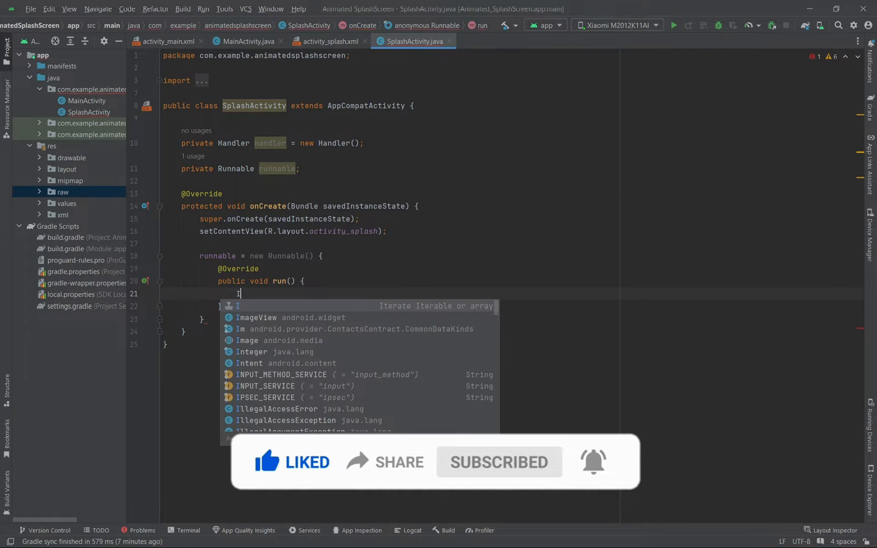
type("ntent intent = n")
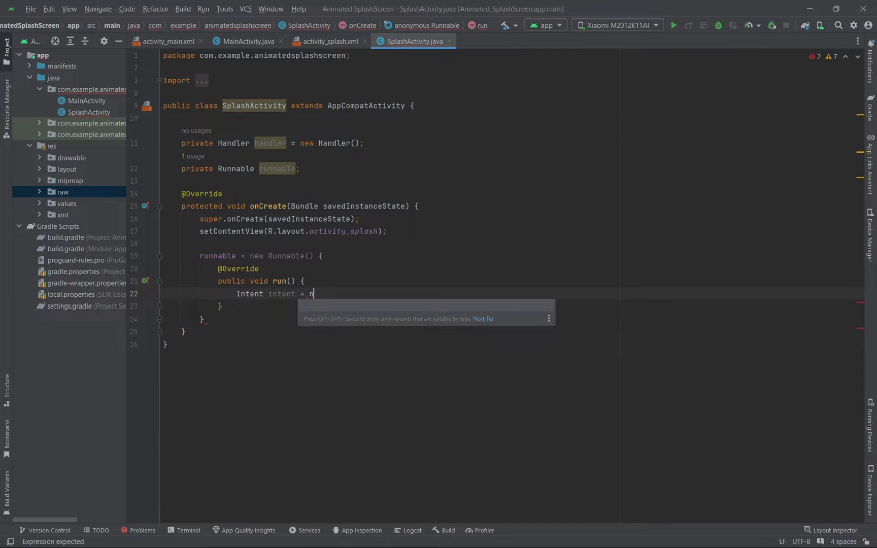
type("ew Intent()")
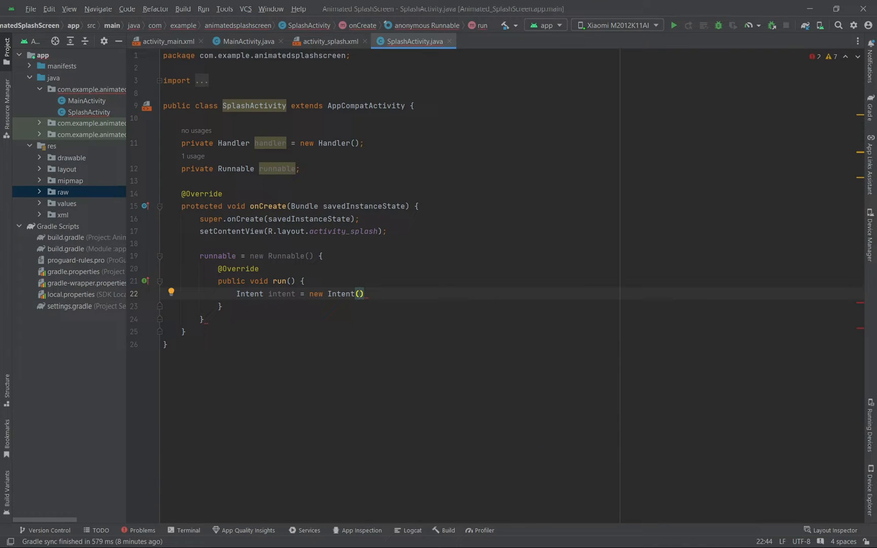
type("SplashActivity")
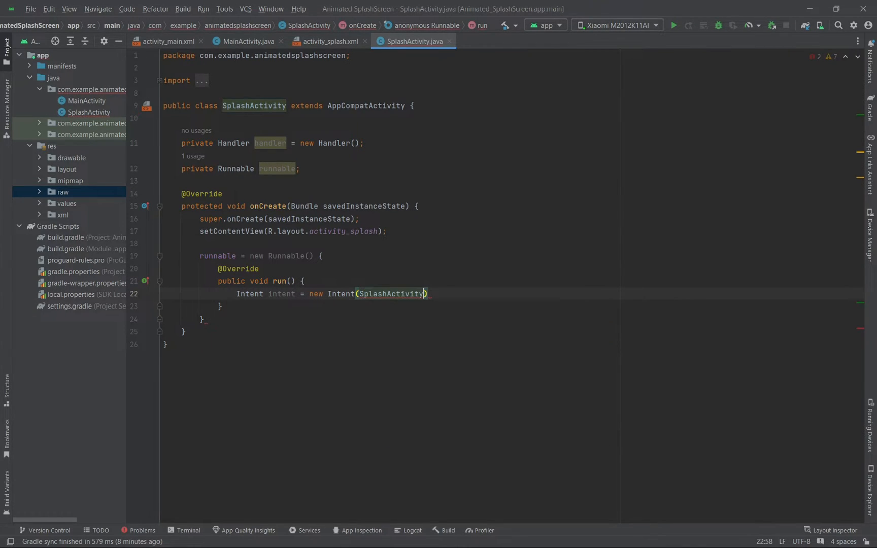
type(".this,")
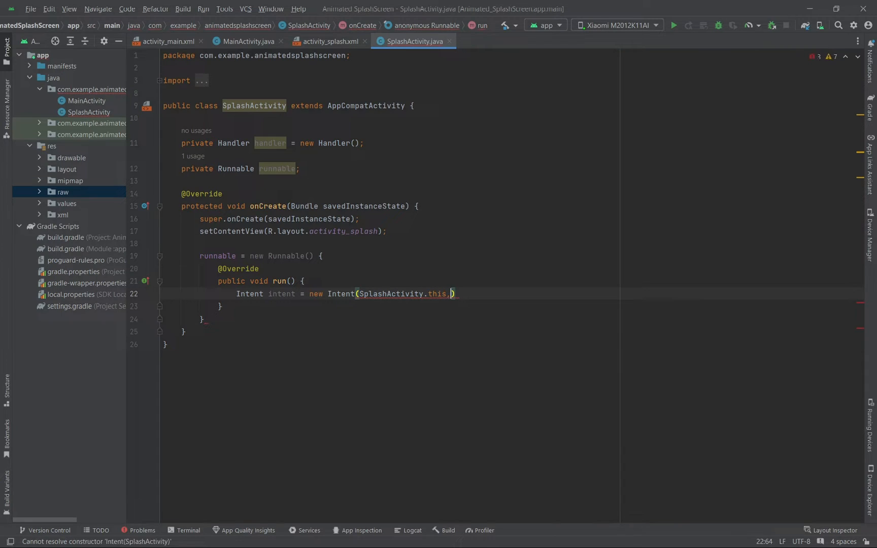
type("MainActivity.clas")
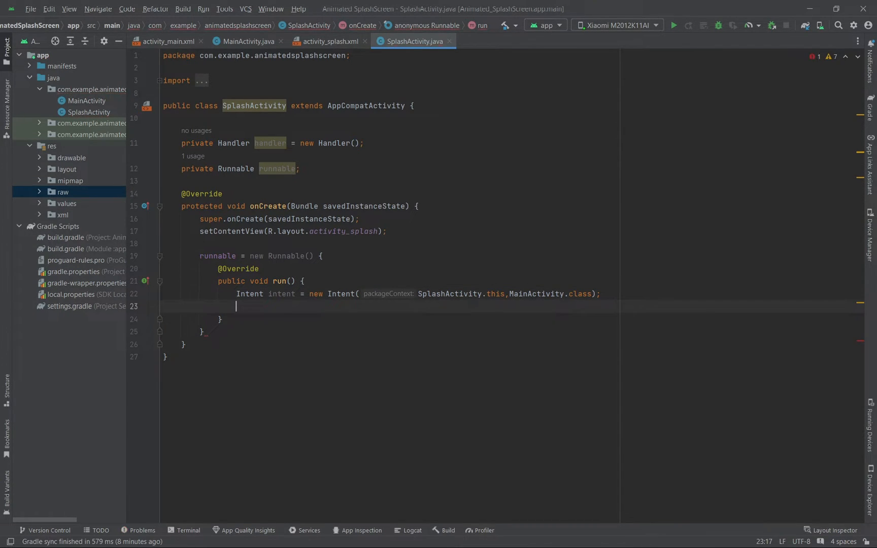
type("s")
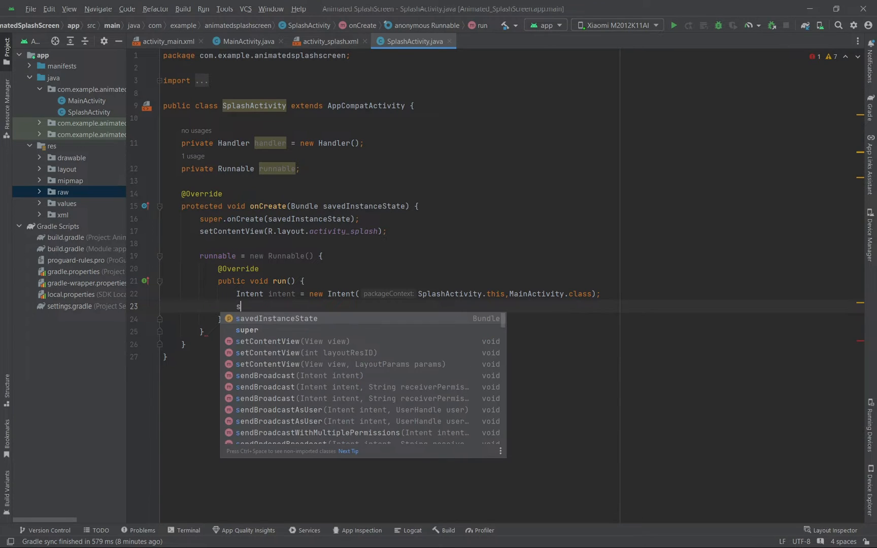
type("ta")
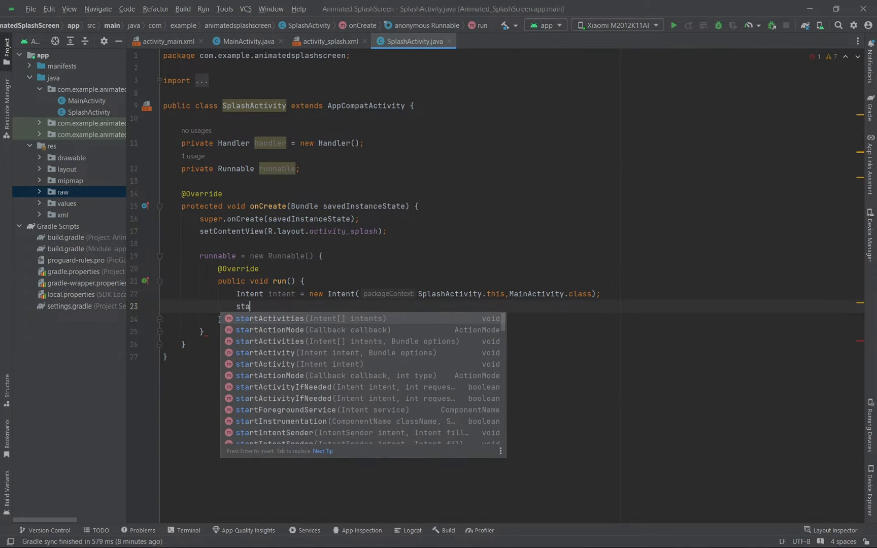
type("rtActivity(intent);")
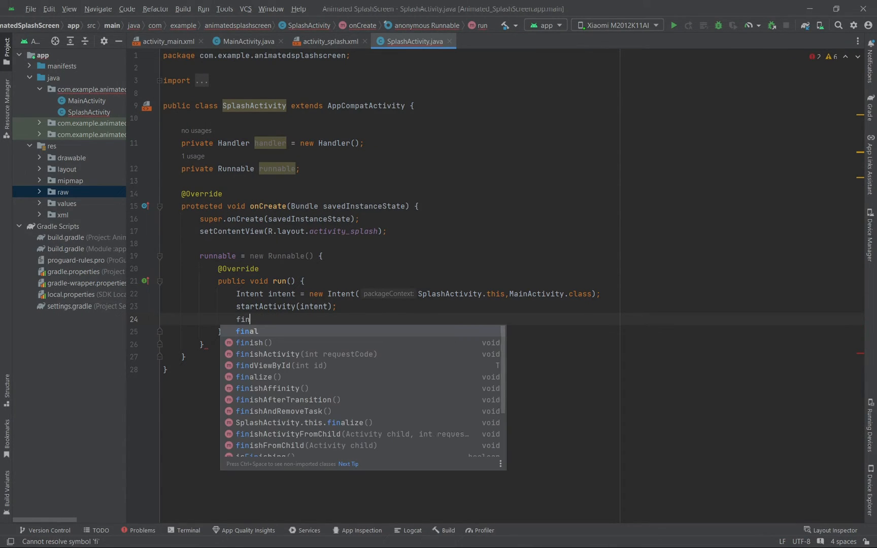
type("finish();")
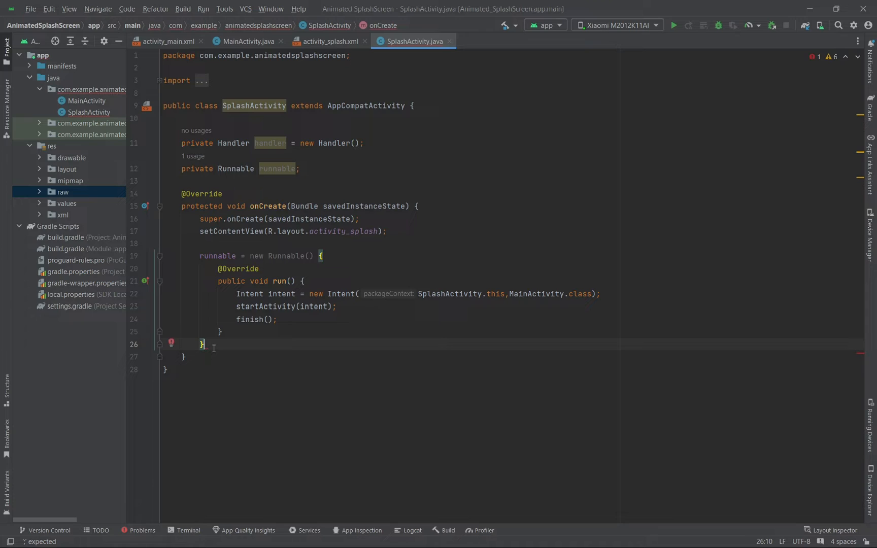
- Post the runnable with handler.postDelayed(runnable, 3000) and begin an onDestroy override
type(";")
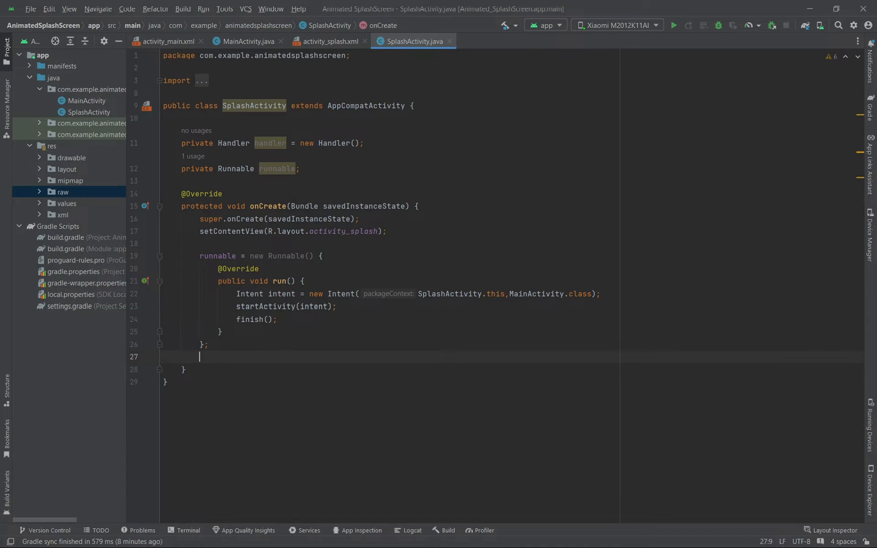
type("handler")
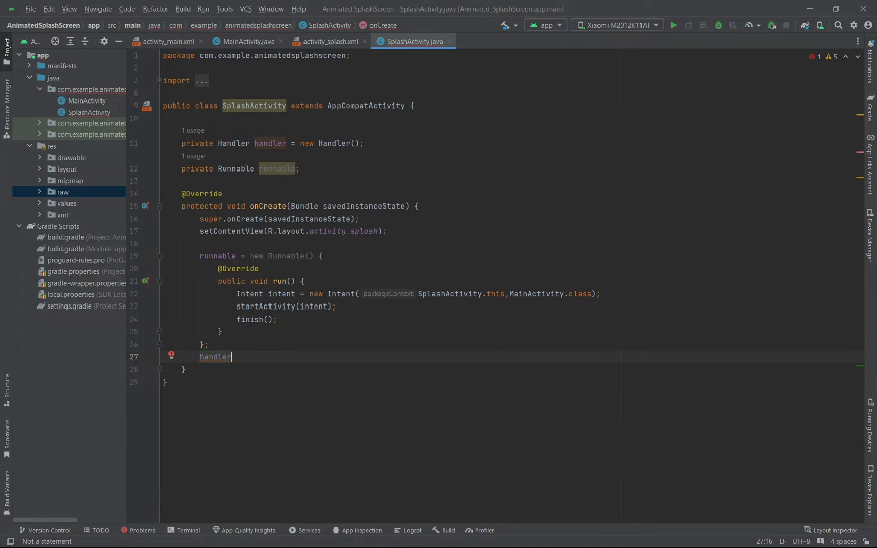
type(".postDelayed(runnable")
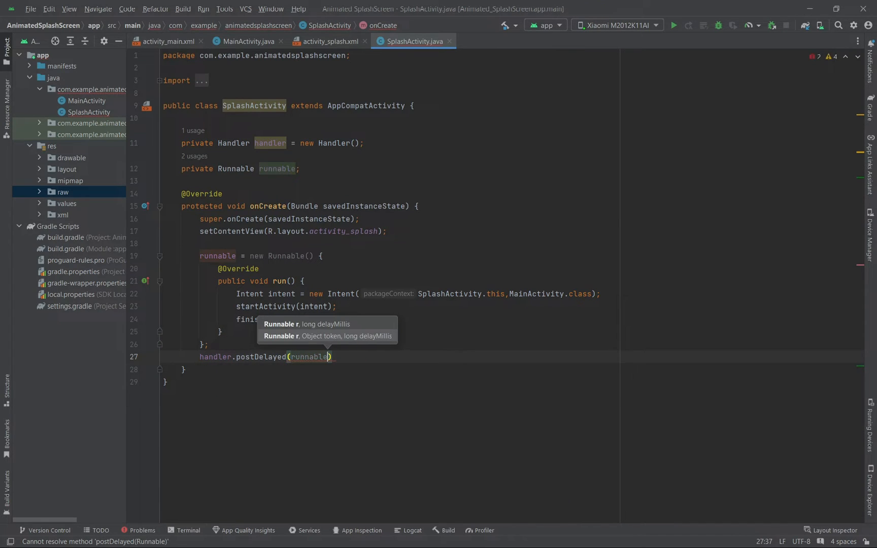
type(", 3")
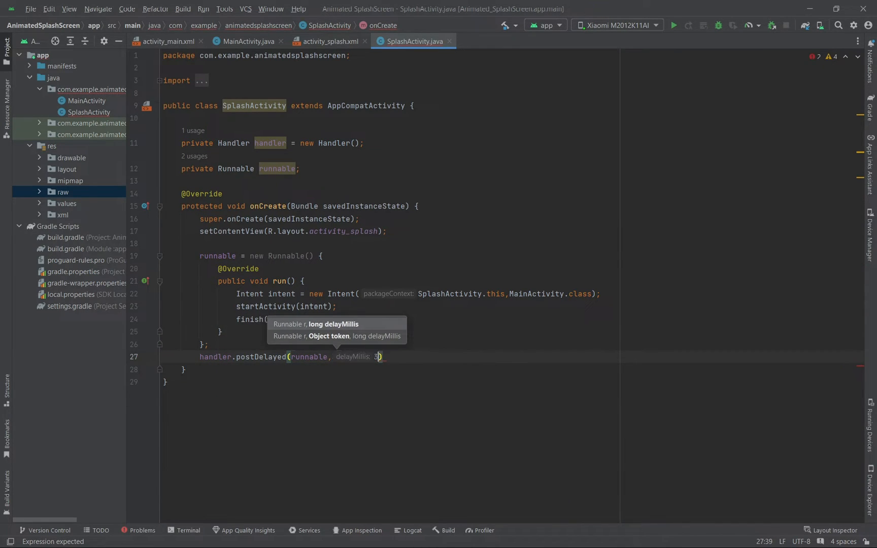
type("000")
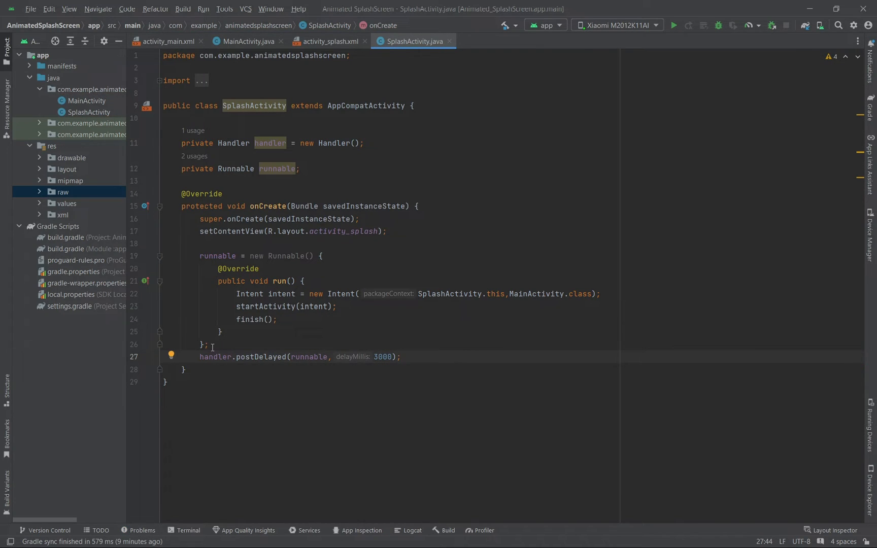
type("onDestroy() {")
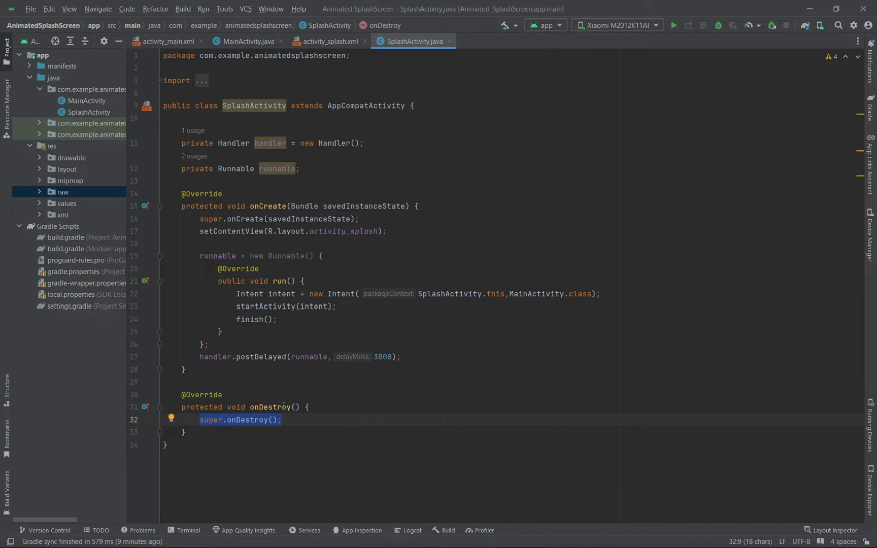
- Add handler.removeCallbacks(runnable) in onDestroy and check the manifest launches SplashActivity
type("handler.r")
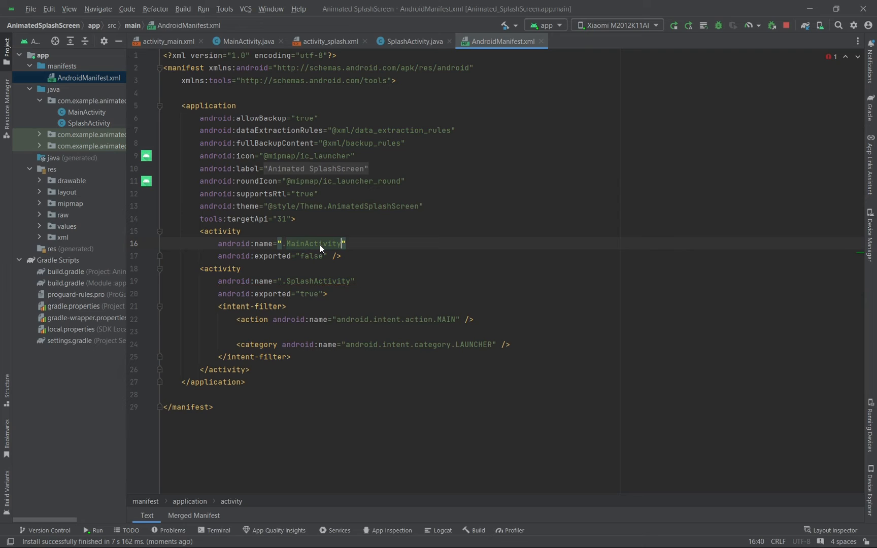
left_click(413, 41)
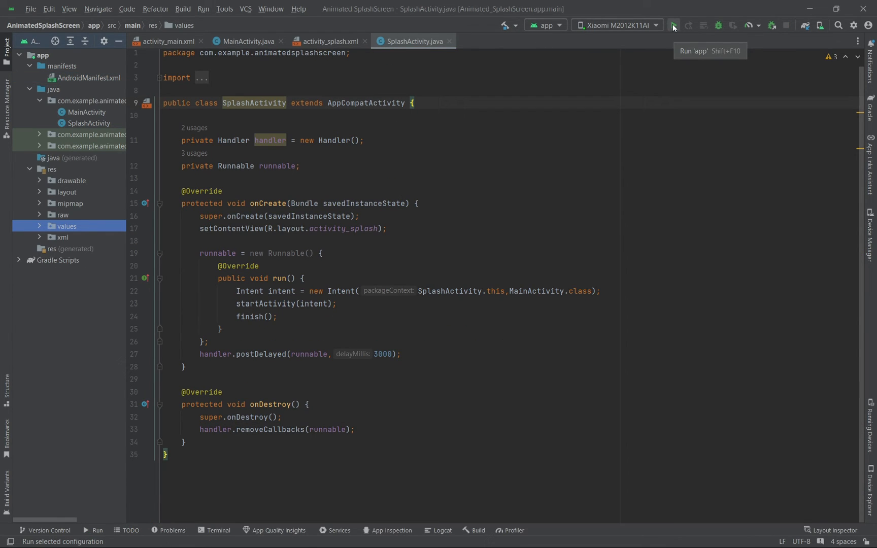
- Run 'app' on the connected phone and accept the Install via USB prompt
left_click(673, 25)
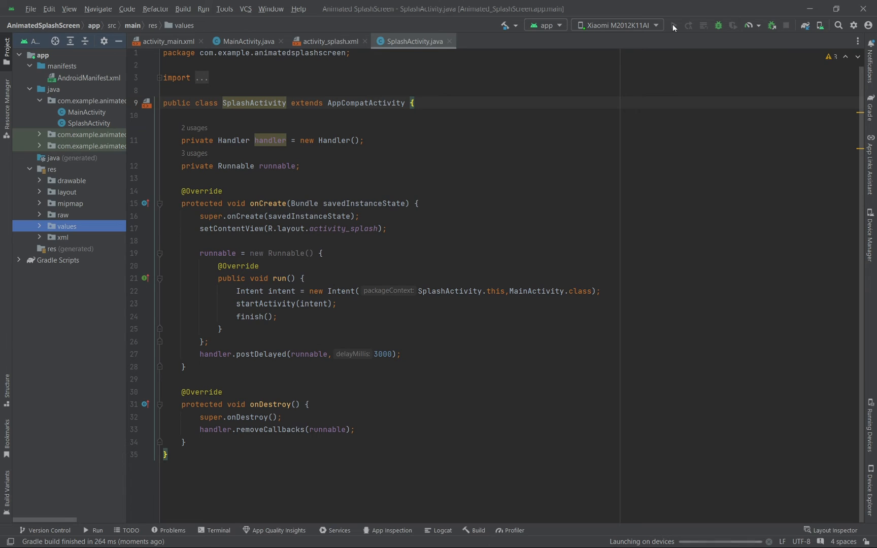
left_click(675, 26)
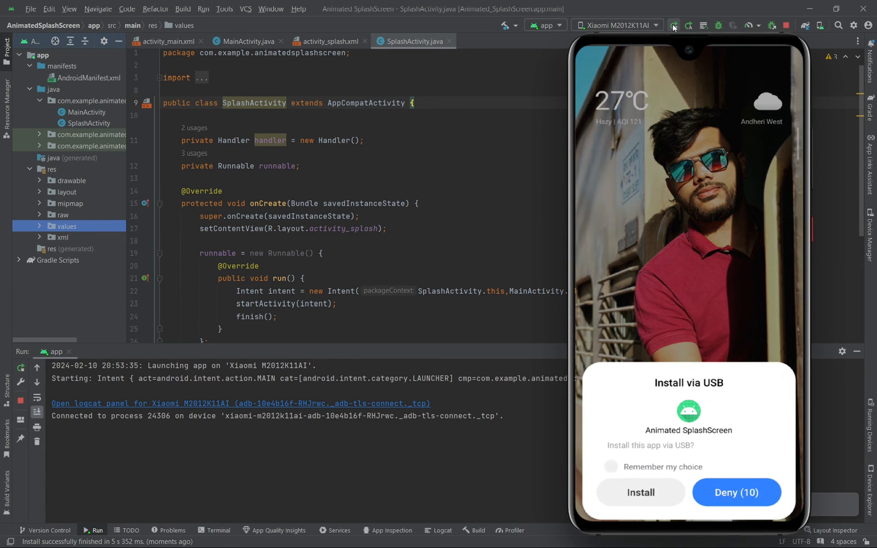
left_click(737, 493)
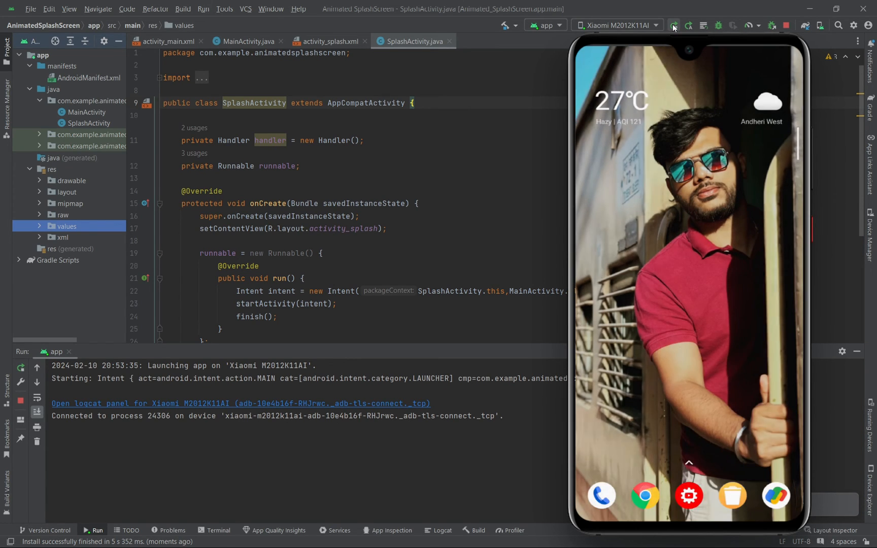